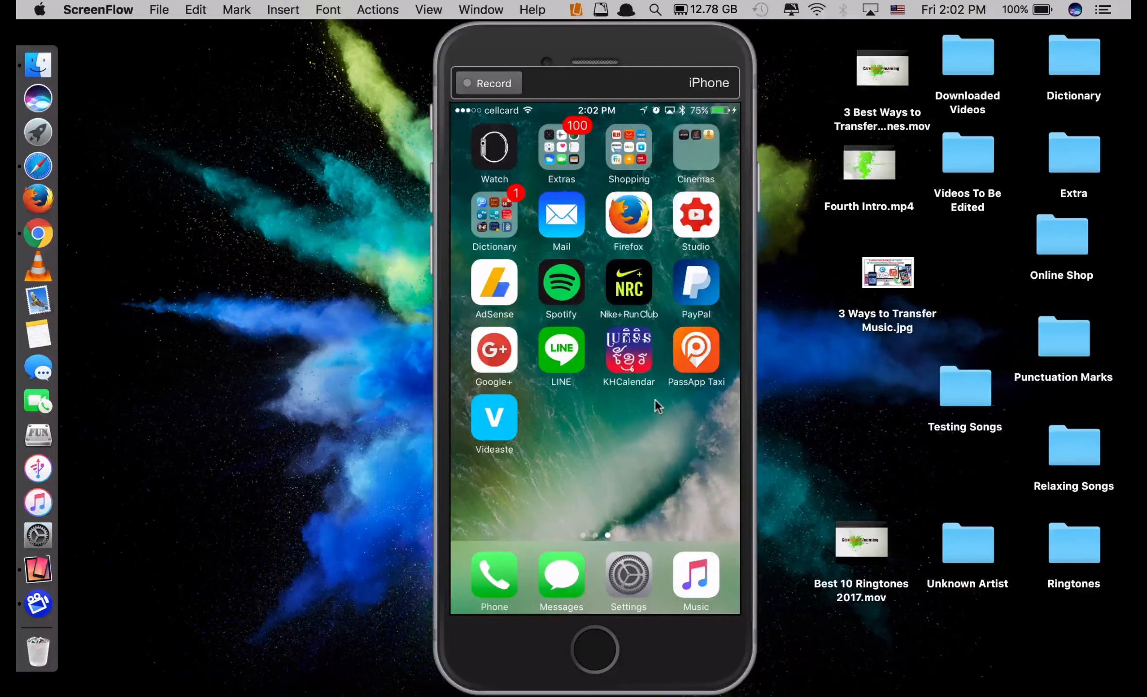
- Launch the Music app from the dock and go to its Library
{"action": "left_click", "coordinate": [694, 578]}
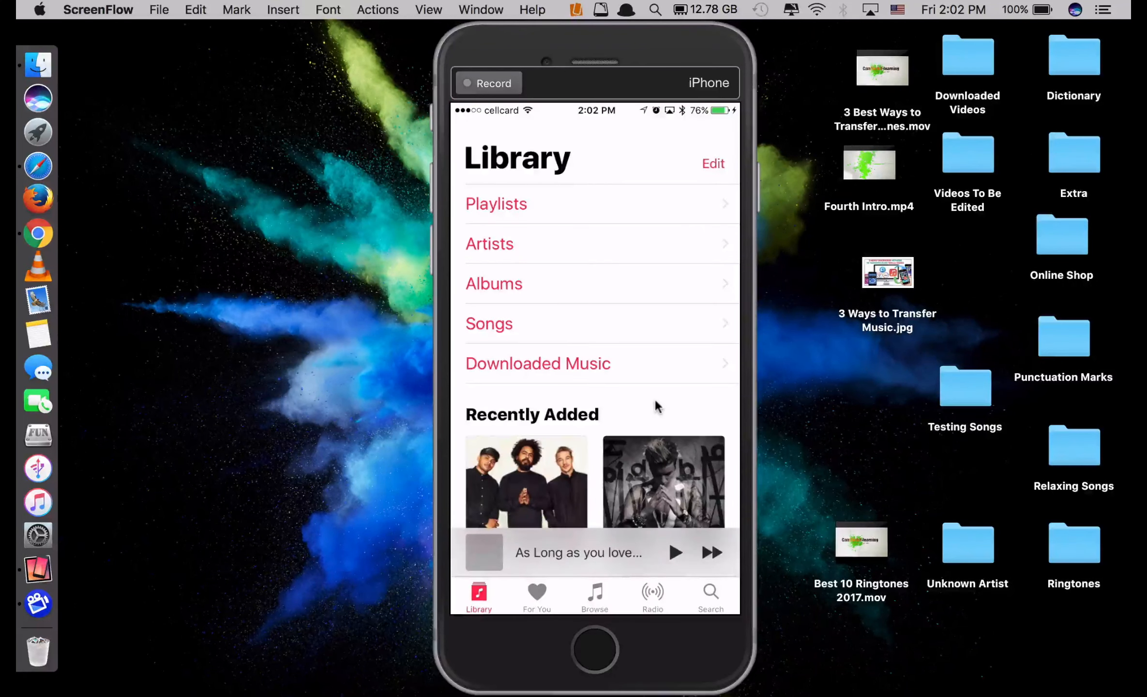
{"action": "left_click", "coordinate": [593, 648]}
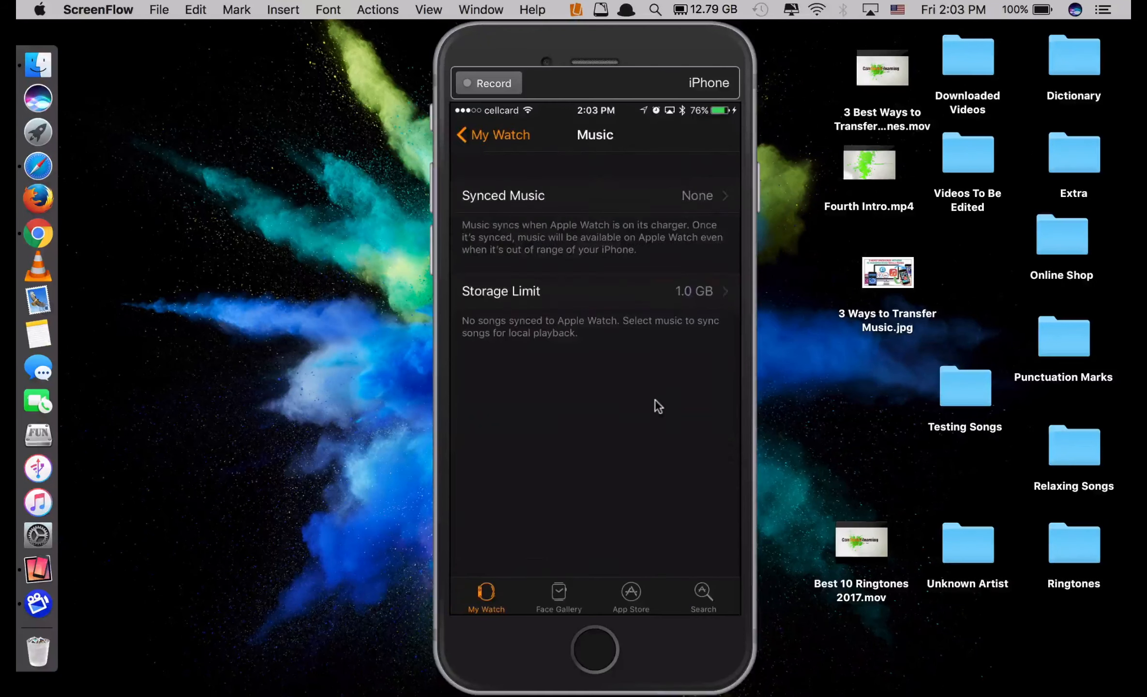
- Check the watch's Synced Music choices (only Purchased and None), then return to the Library
{"action": "left_click", "coordinate": [594, 195]}
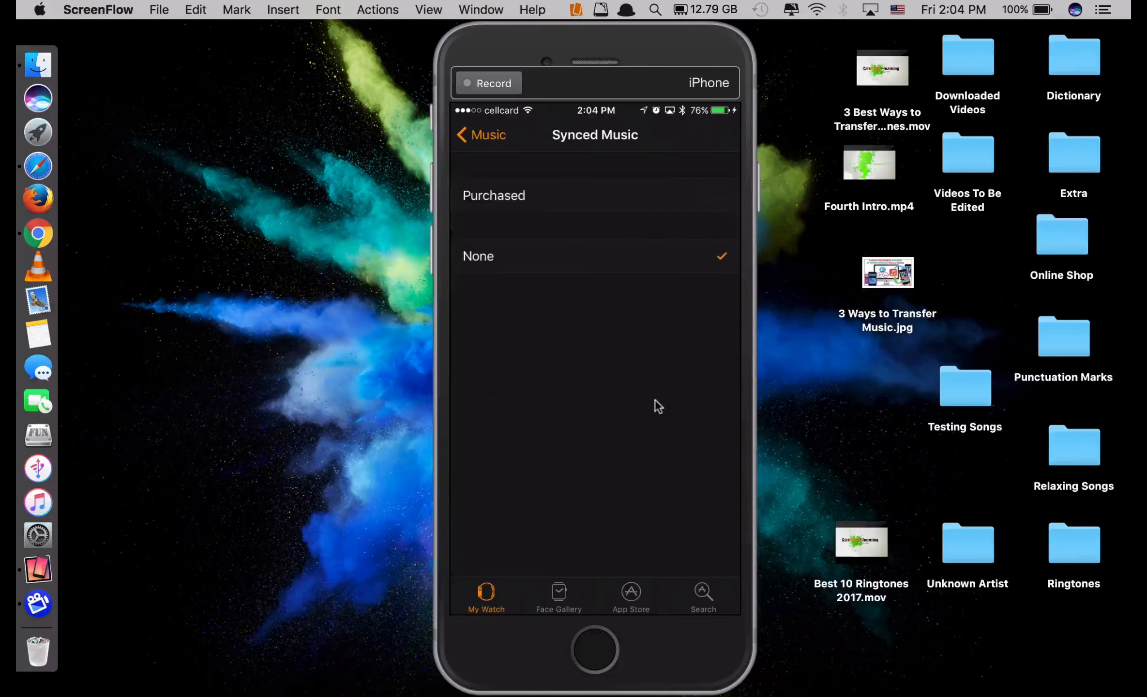
{"action": "left_click", "coordinate": [481, 134]}
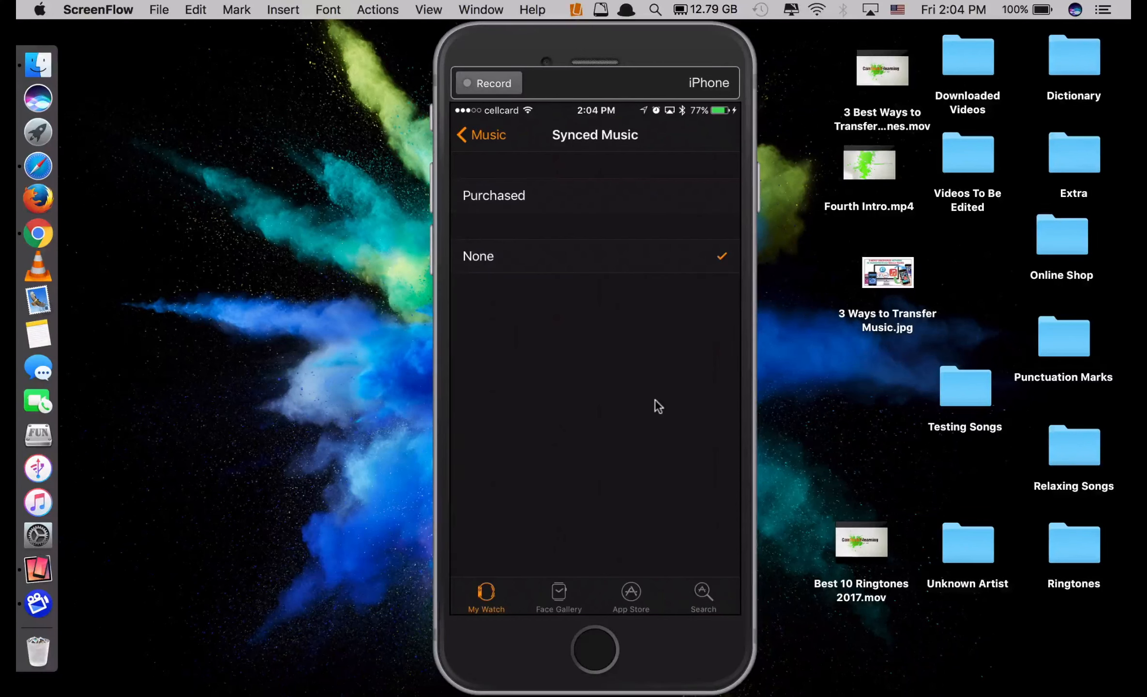
{"action": "left_click", "coordinate": [481, 134]}
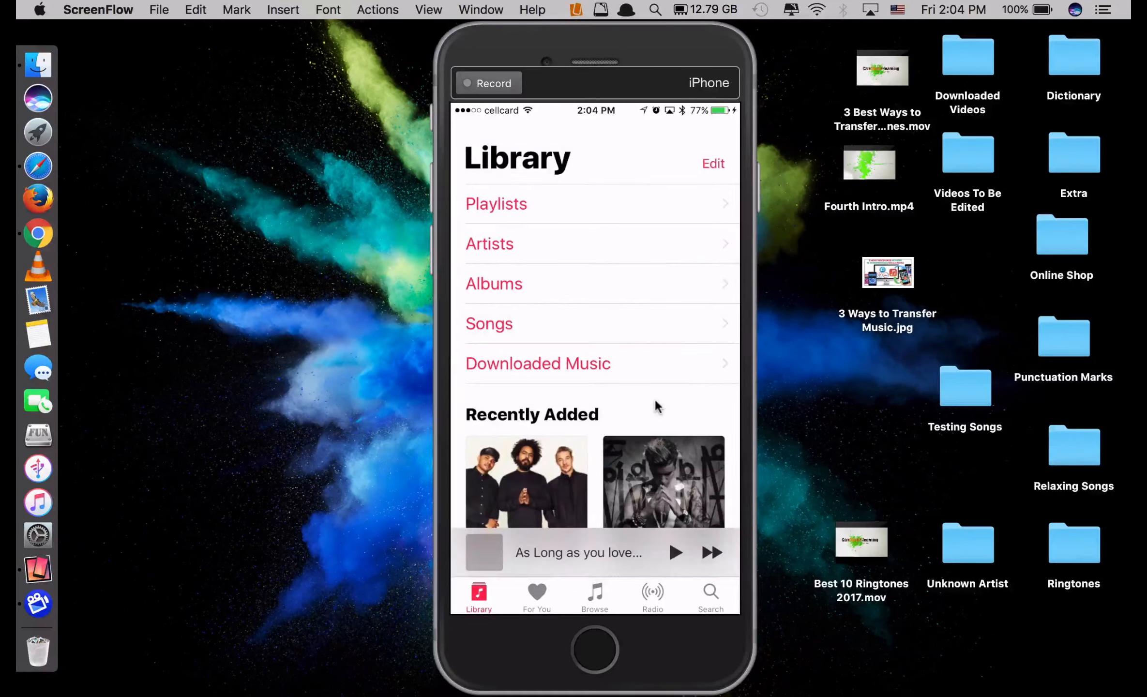
- Create a new playlist named 'Best Songs' described as 'My everyday music for gym'
{"action": "left_click", "coordinate": [496, 204]}
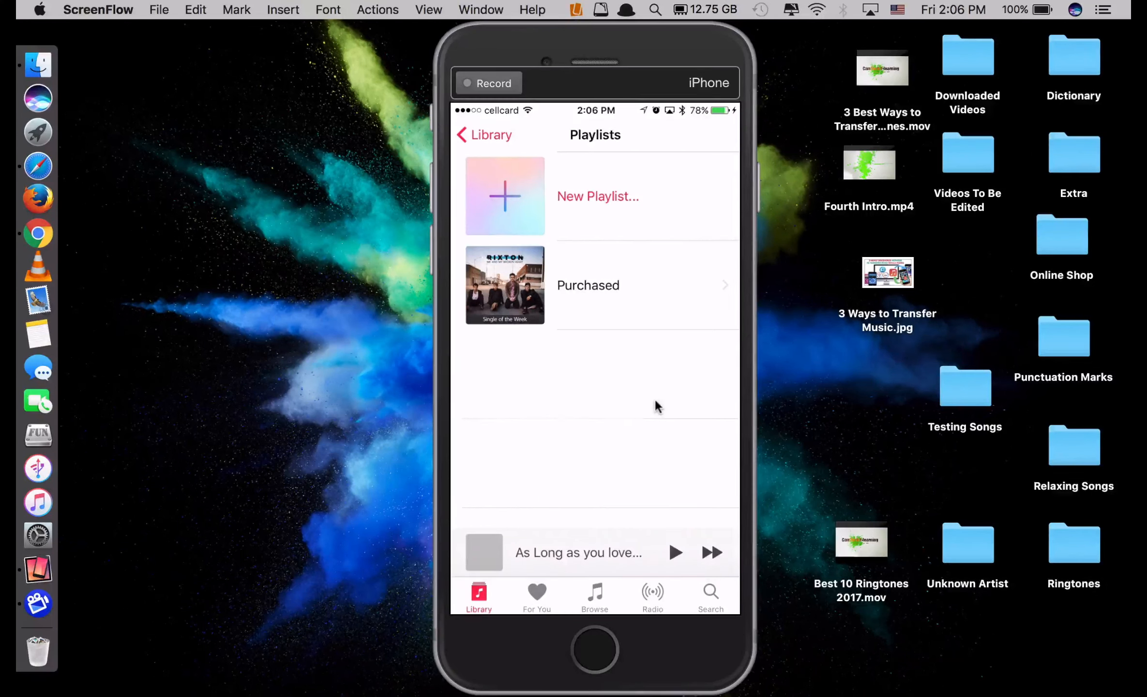
{"action": "left_click", "coordinate": [597, 196]}
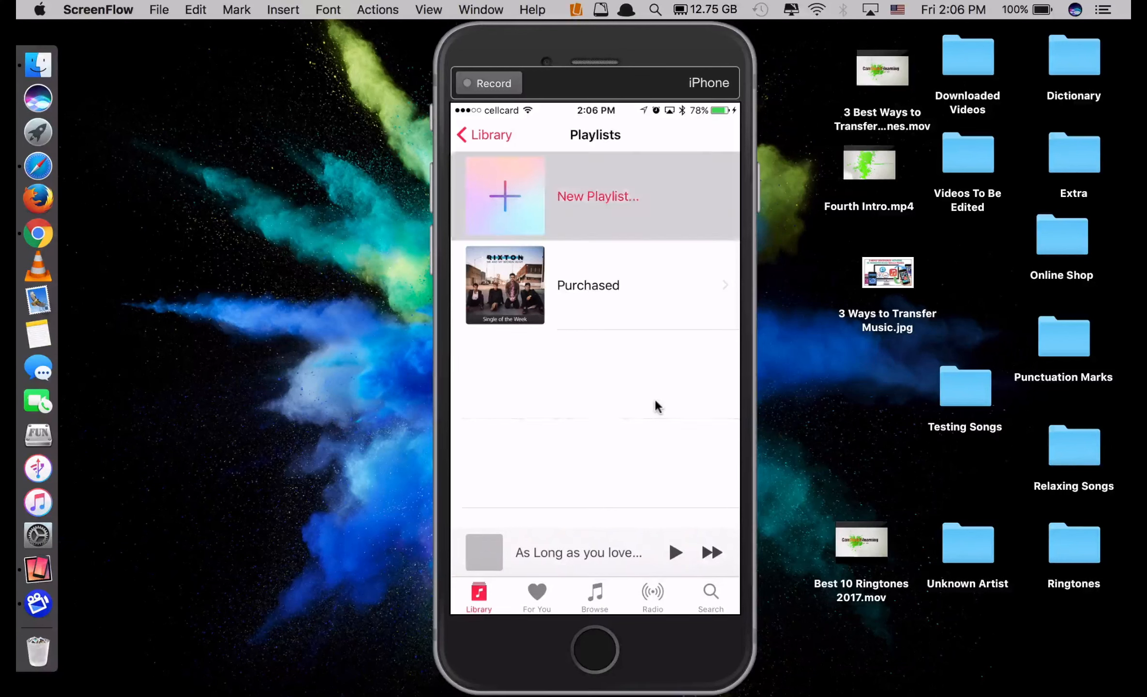
{"action": "left_click", "coordinate": [595, 196]}
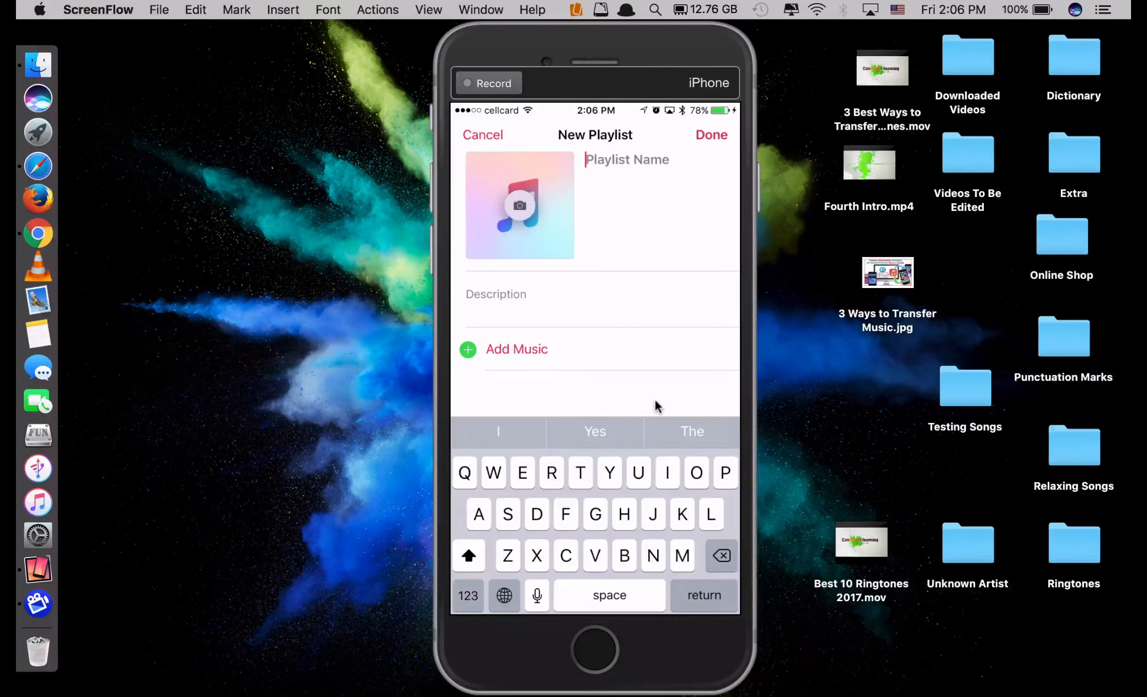
{"action": "type", "text": "Best"}
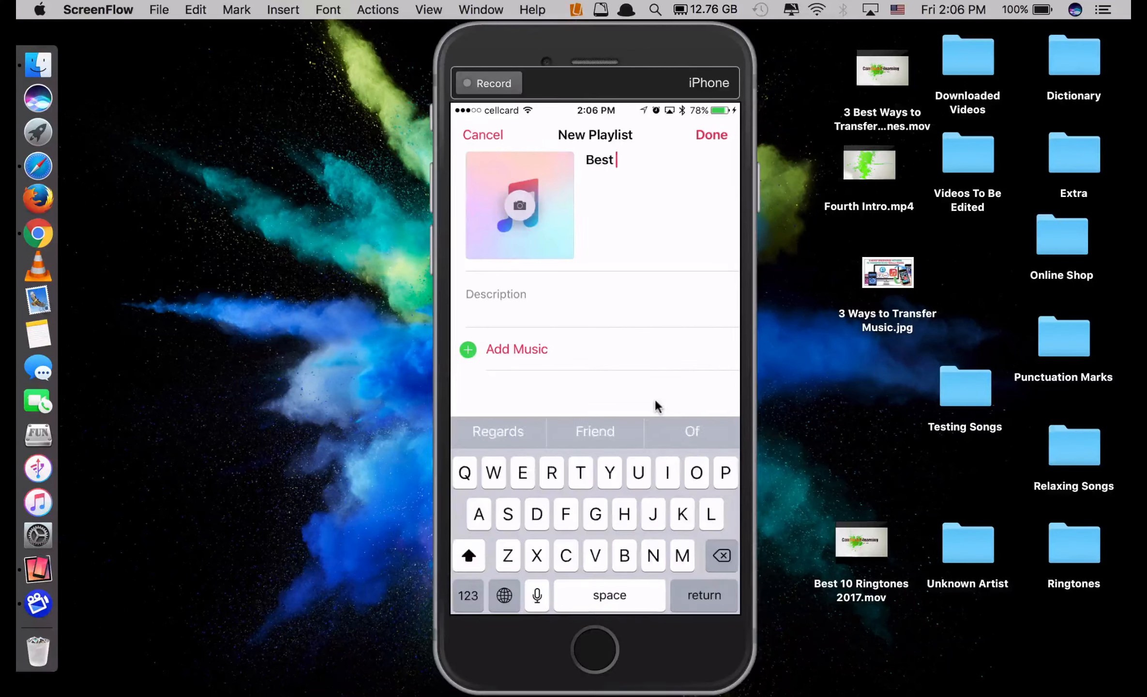
{"action": "type", "text": "Songs"}
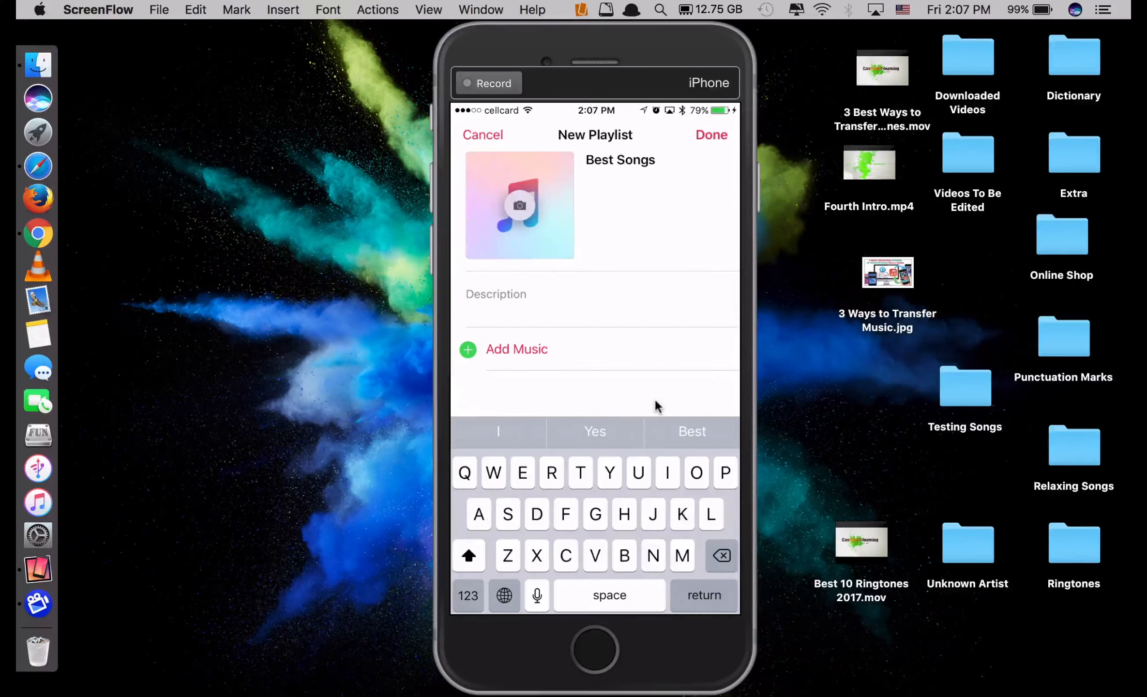
{"action": "type", "text": "My"}
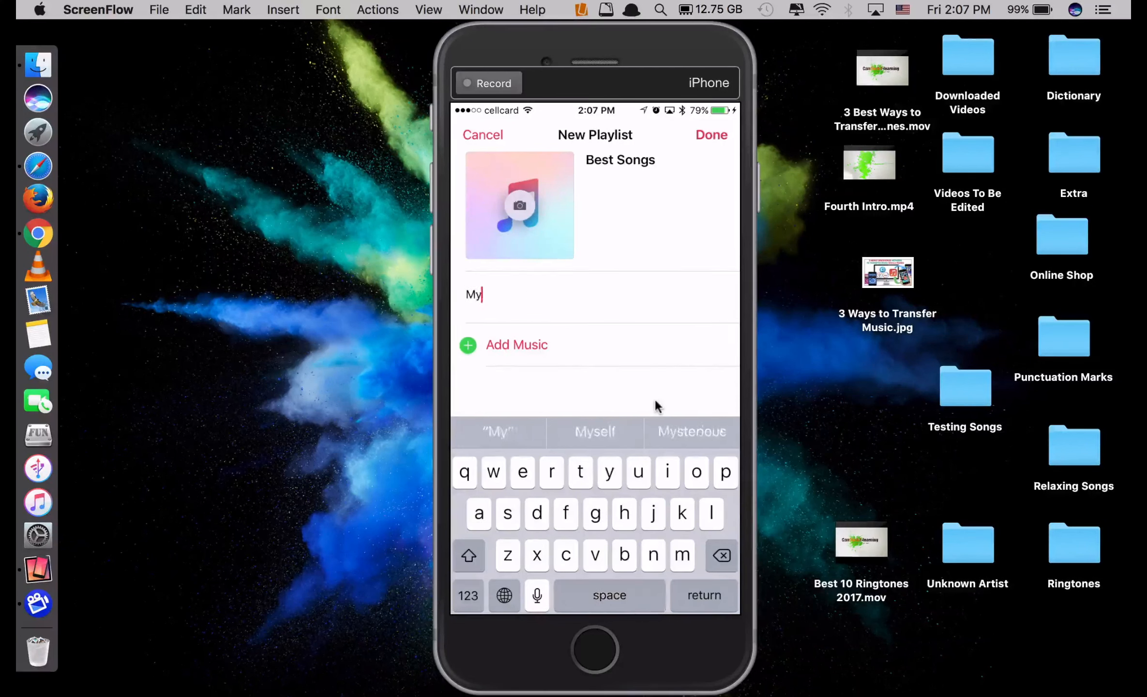
{"action": "type", "text": "everyday music for gym"}
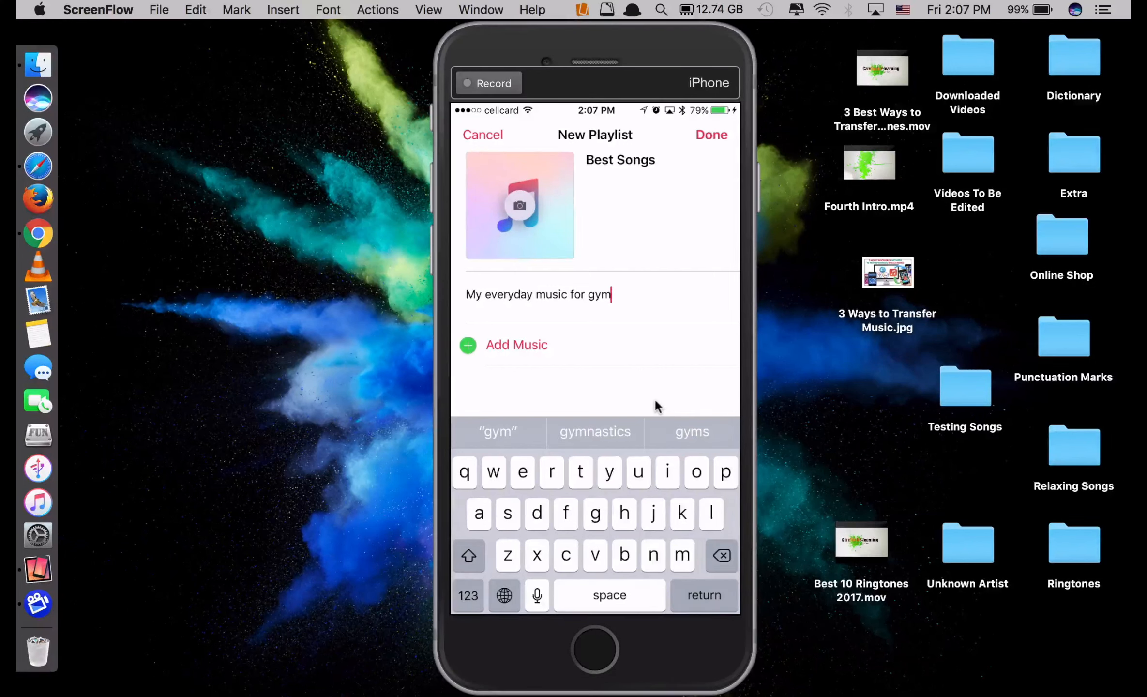
- Add eighteen songs, including Faded and Levels, to Best Songs and save the playlist
{"action": "left_click", "coordinate": [516, 345]}
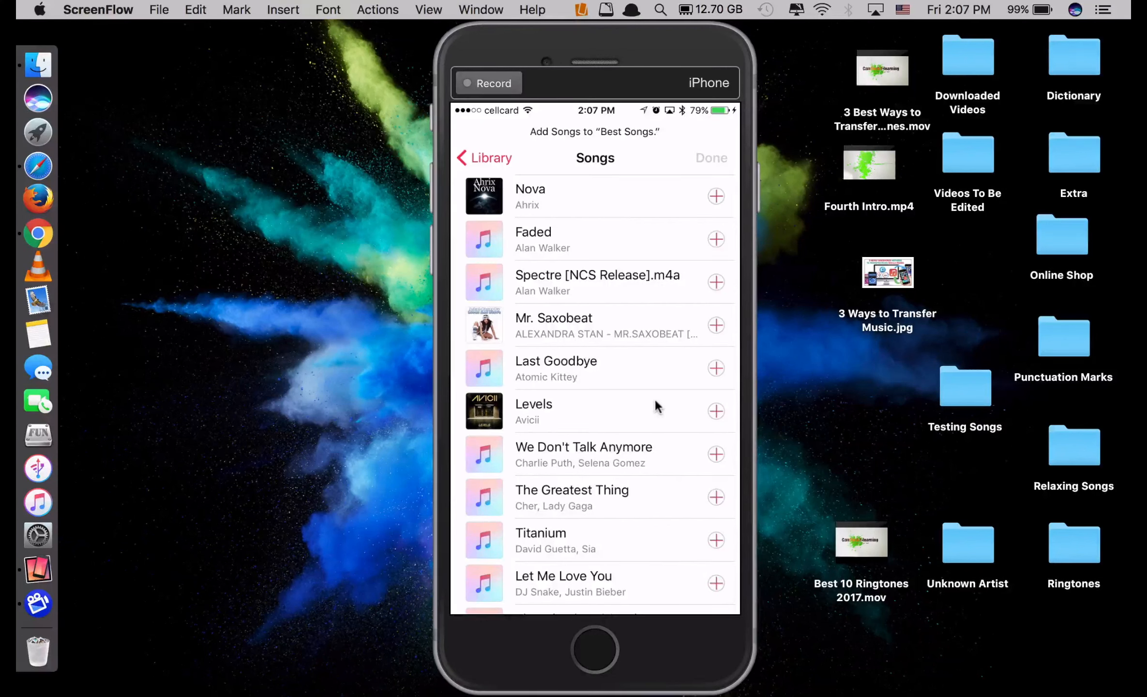
{"action": "left_click", "coordinate": [716, 239]}
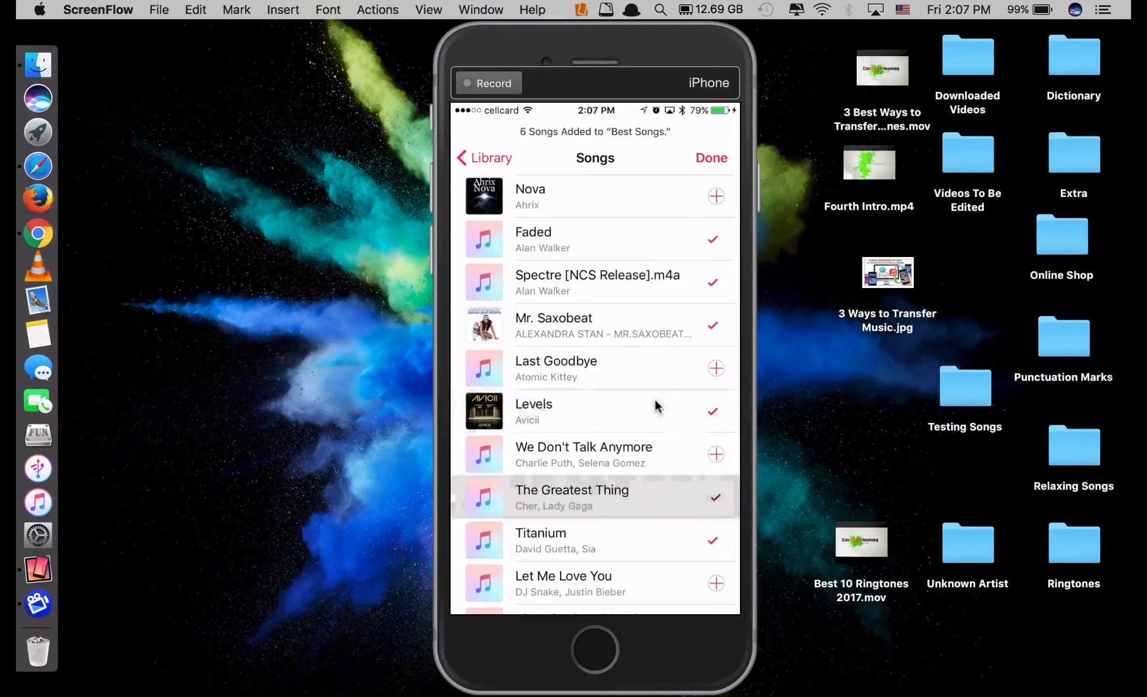
{"action": "scroll", "scroll_direction": "down", "scroll_amount": 3}
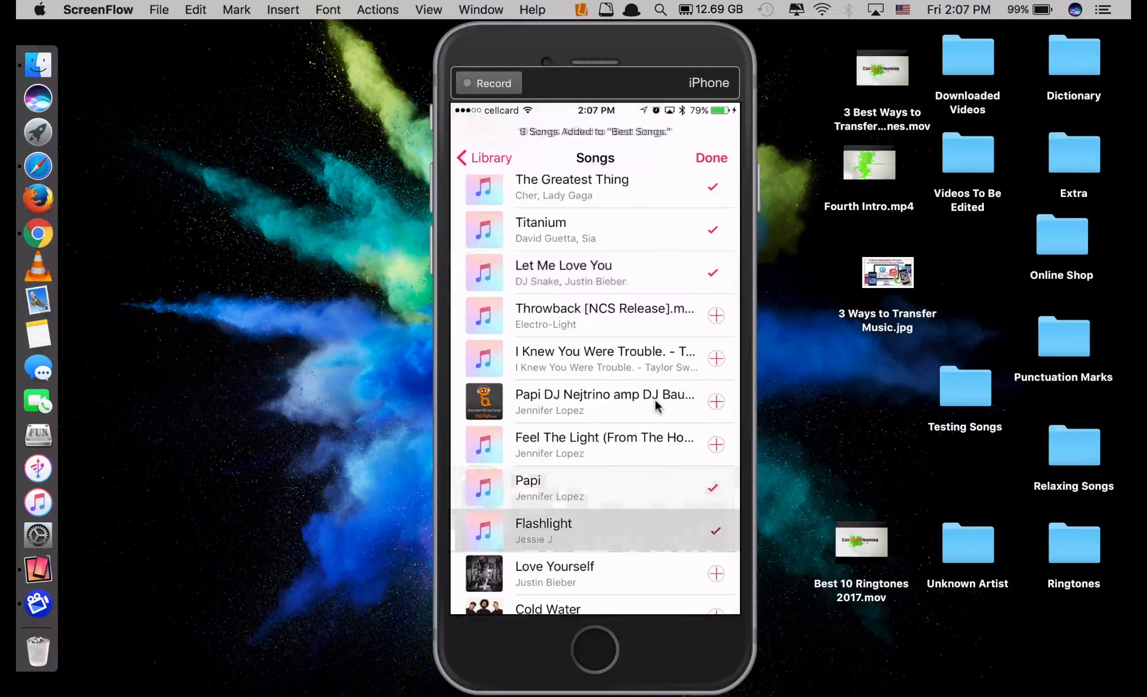
{"action": "scroll", "scroll_direction": "down", "scroll_amount": 3}
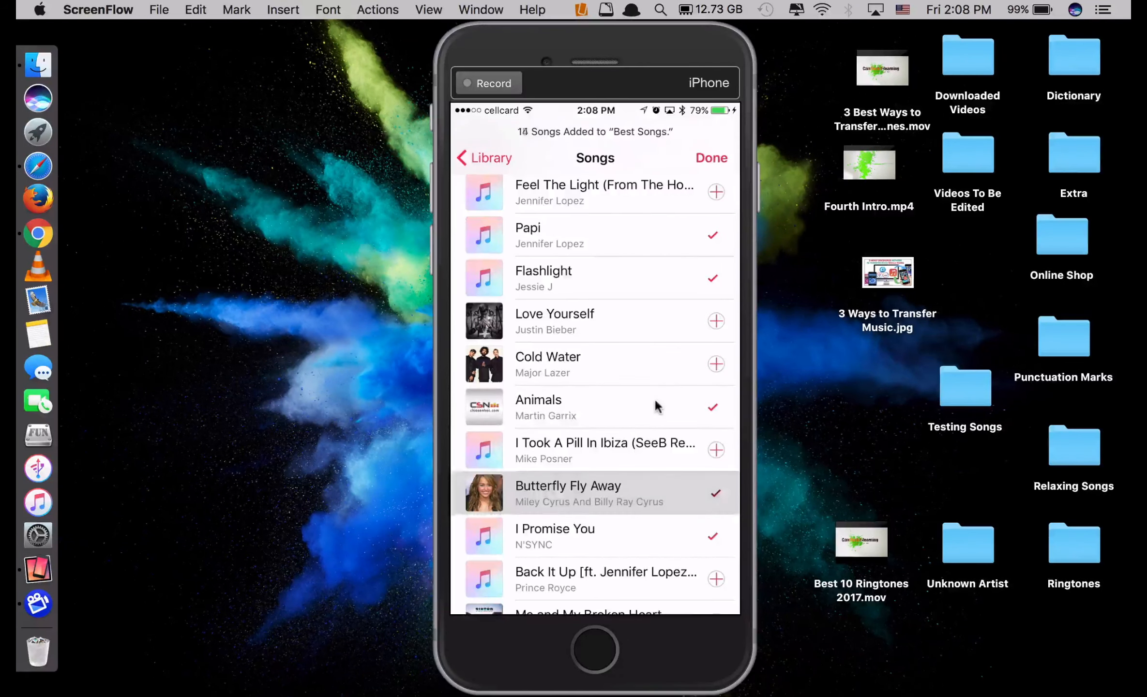
{"action": "scroll", "scroll_direction": "down", "scroll_amount": 3}
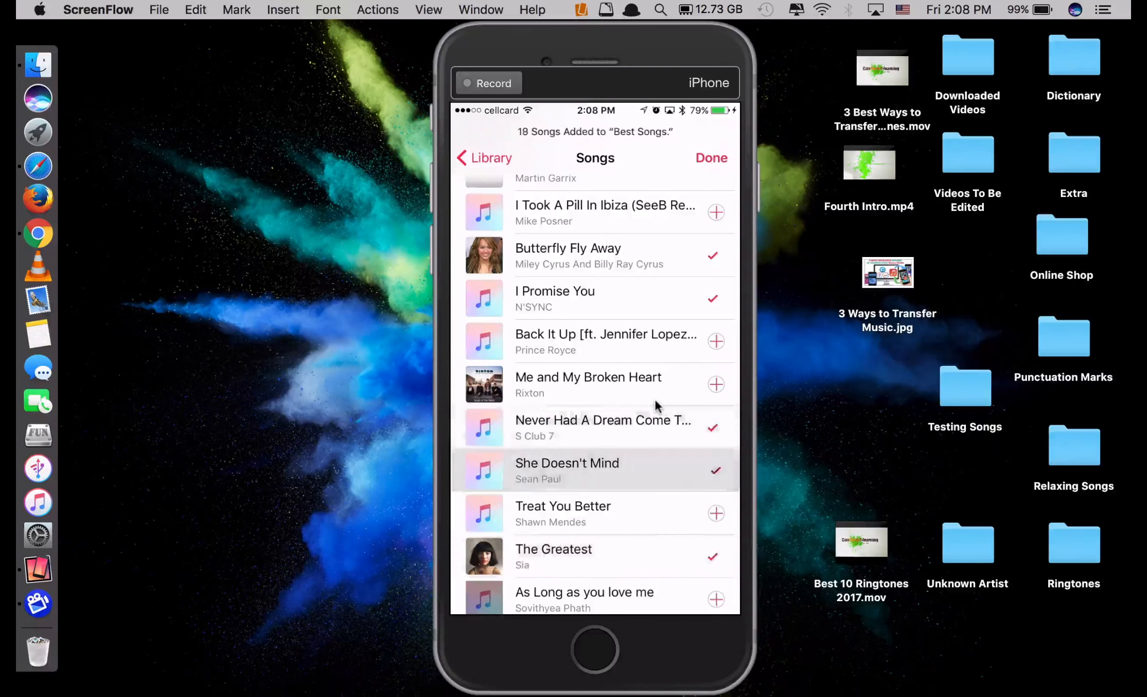
{"action": "scroll", "scroll_direction": "down", "scroll_amount": 3}
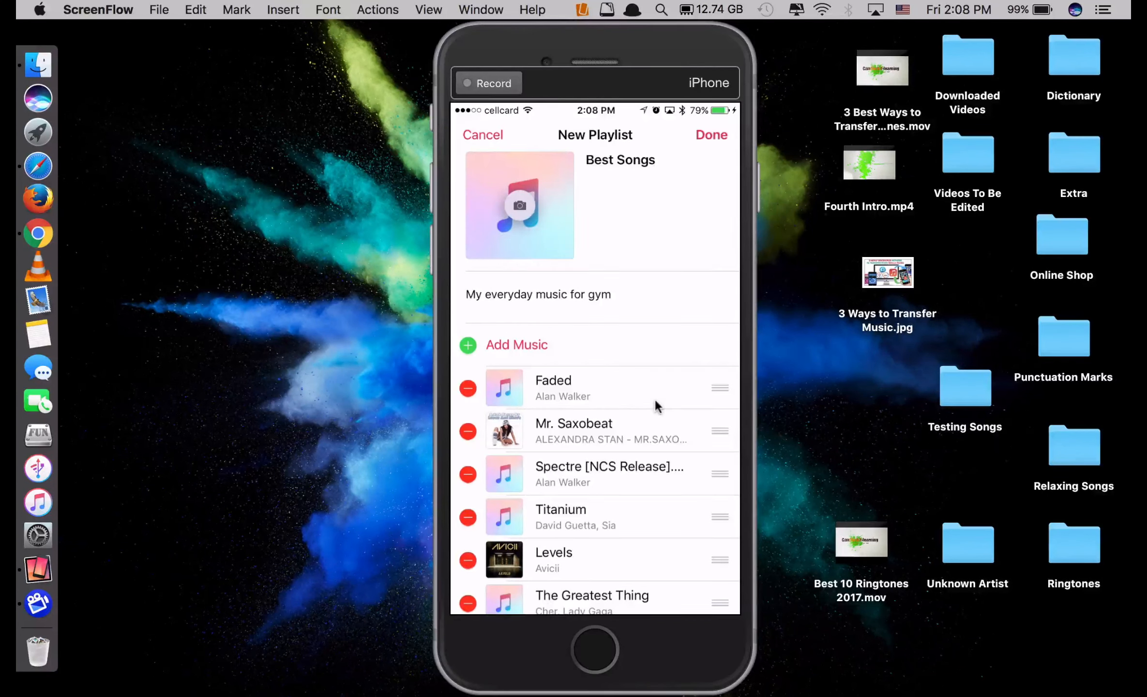
{"action": "left_click", "coordinate": [709, 135]}
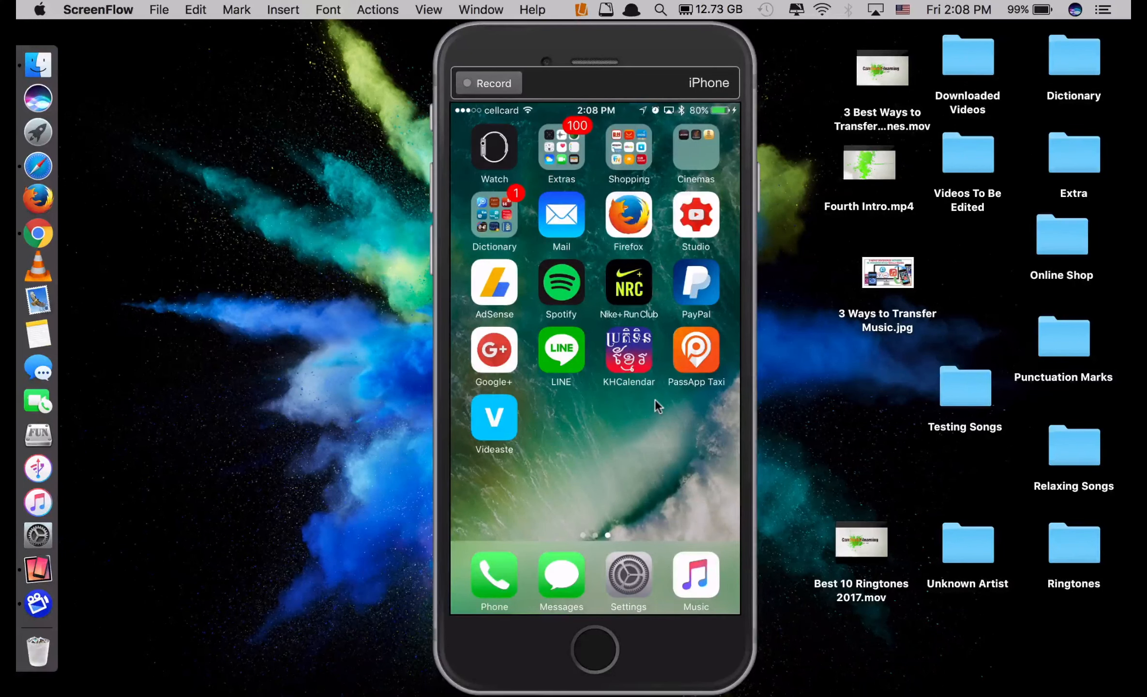
- View the watch's Synced Music choices, now listing Best Songs beside Purchased and None
{"action": "left_click", "coordinate": [493, 146]}
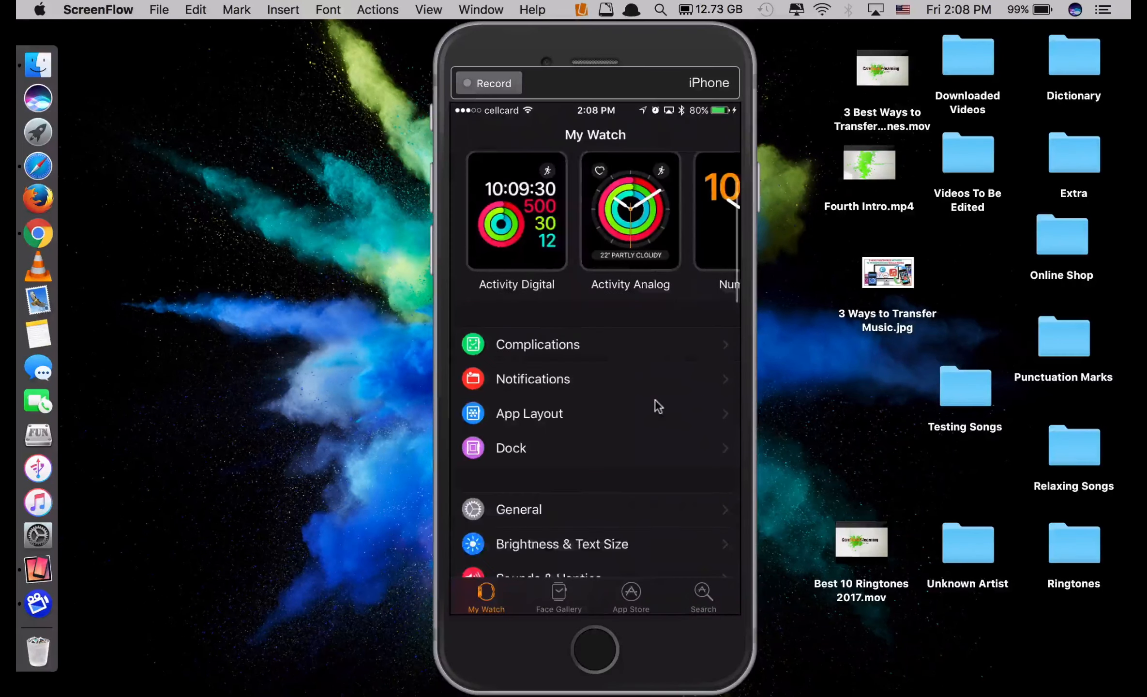
{"action": "scroll", "scroll_direction": "down", "scroll_amount": 3}
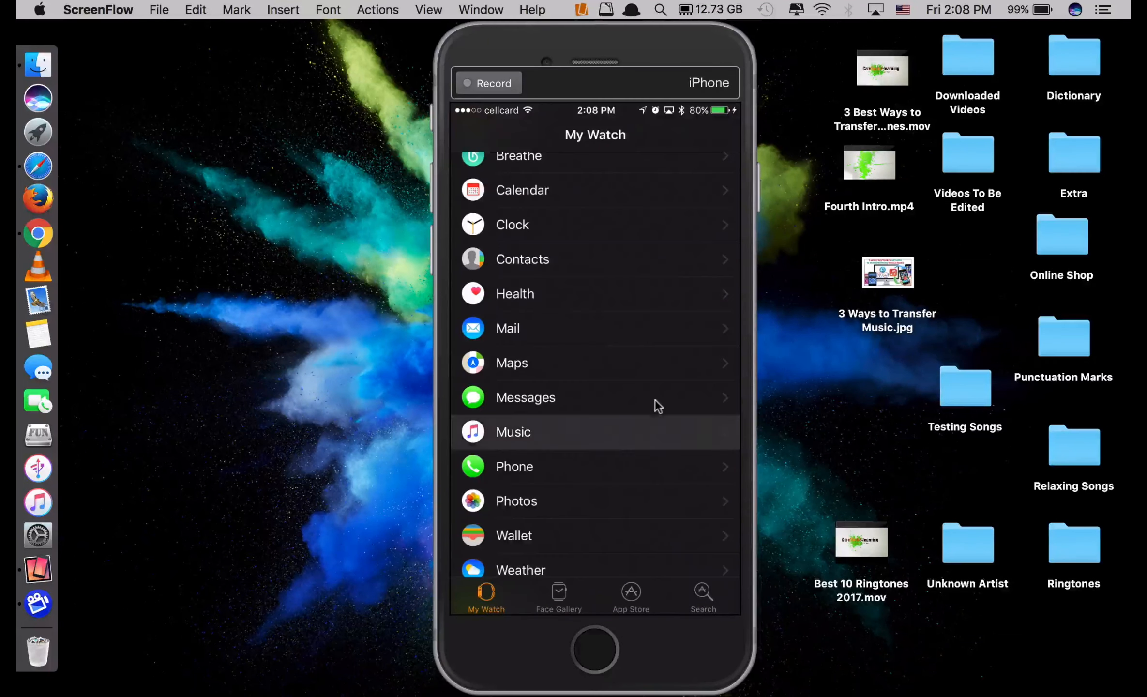
{"action": "left_click", "coordinate": [513, 432]}
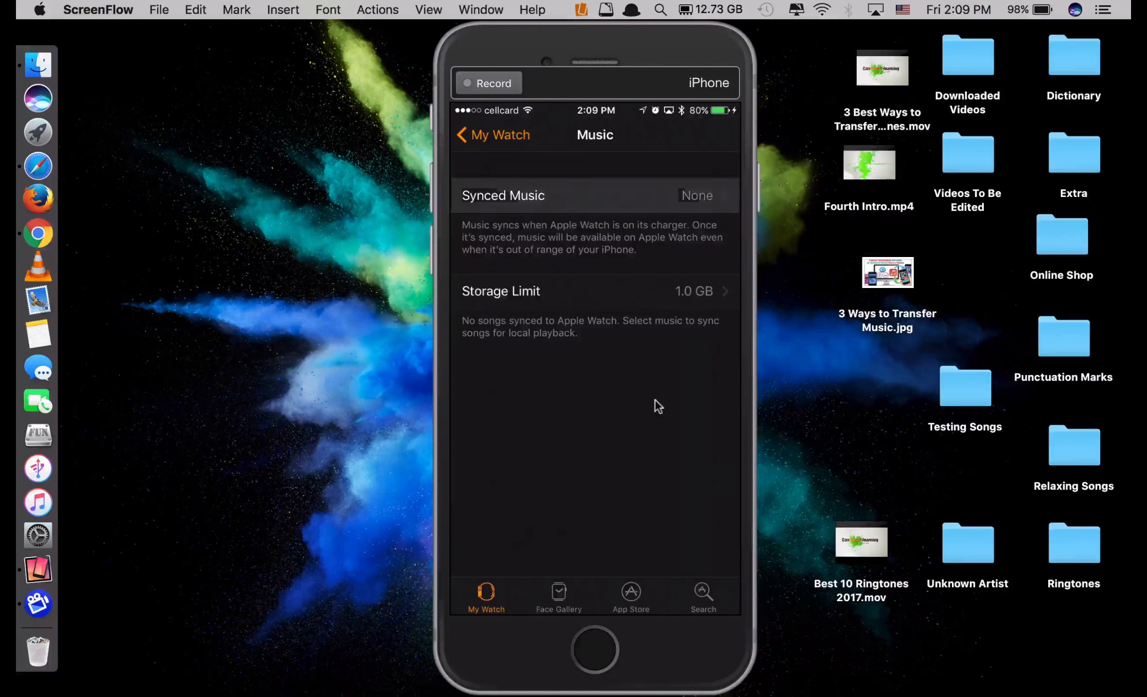
{"action": "left_click", "coordinate": [593, 195]}
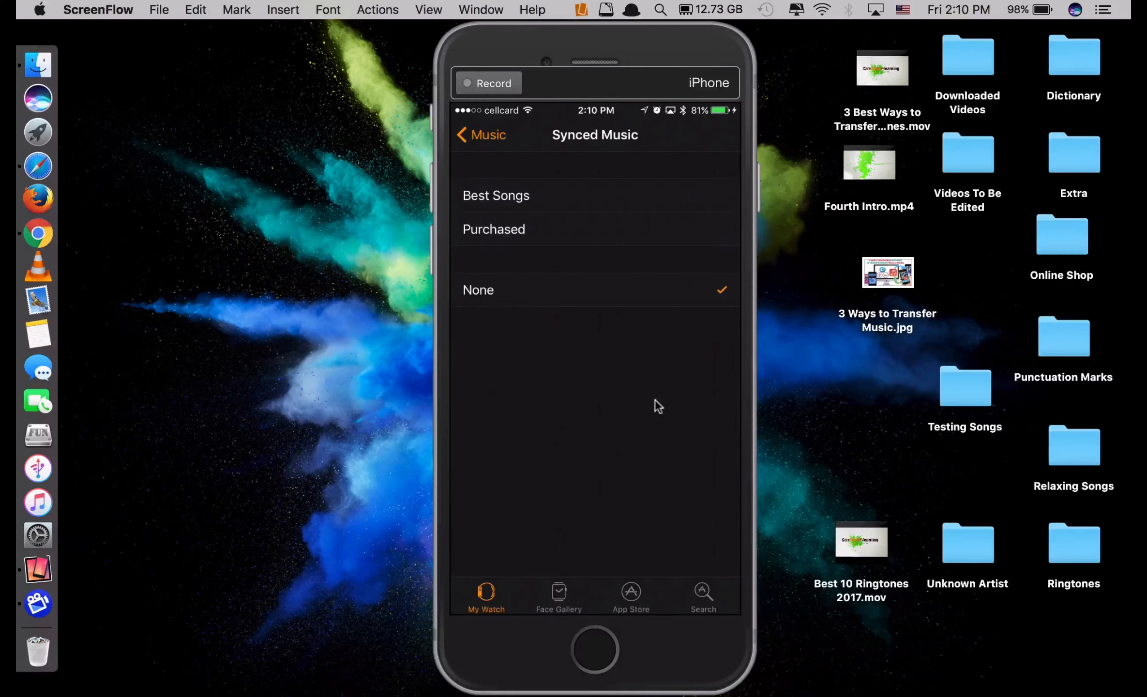
- Select Best Songs as the watch's synced music (20 songs, 138 MB)
{"action": "left_click", "coordinate": [496, 195]}
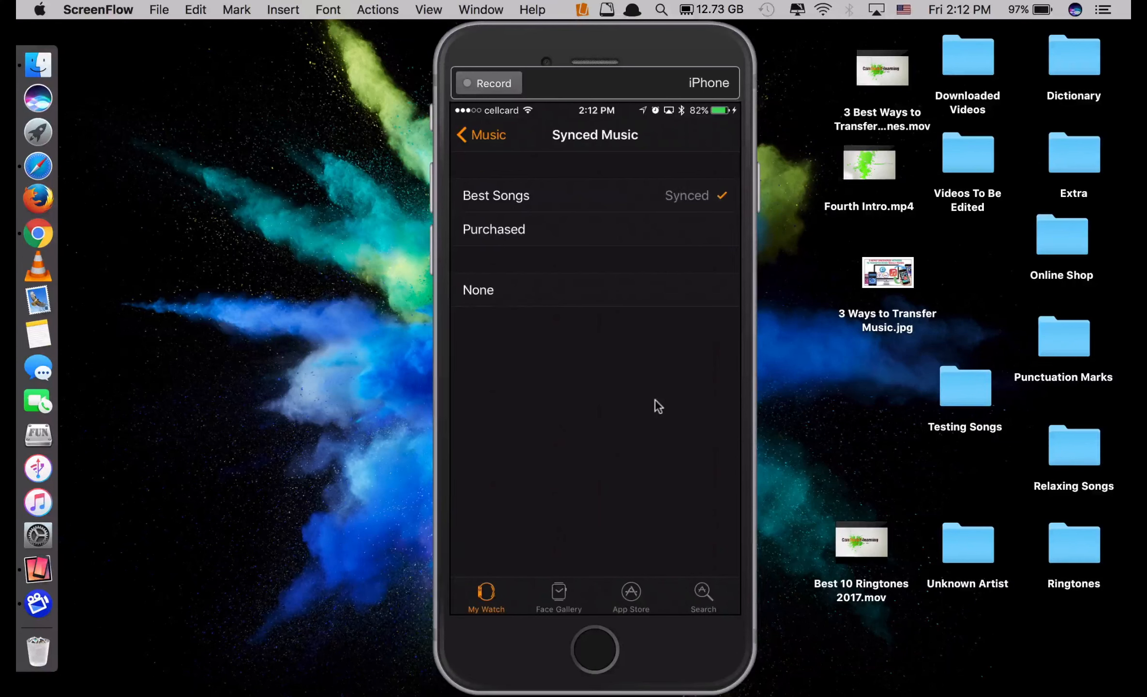
{"action": "left_click", "coordinate": [483, 135]}
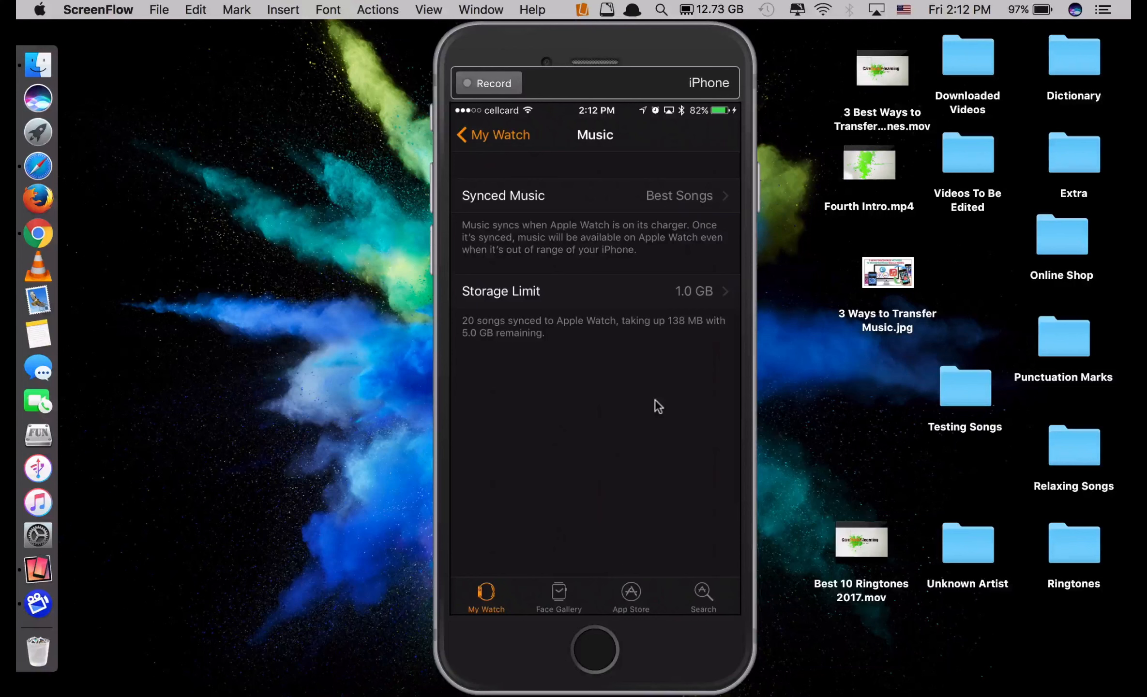
{"action": "left_click", "coordinate": [593, 291]}
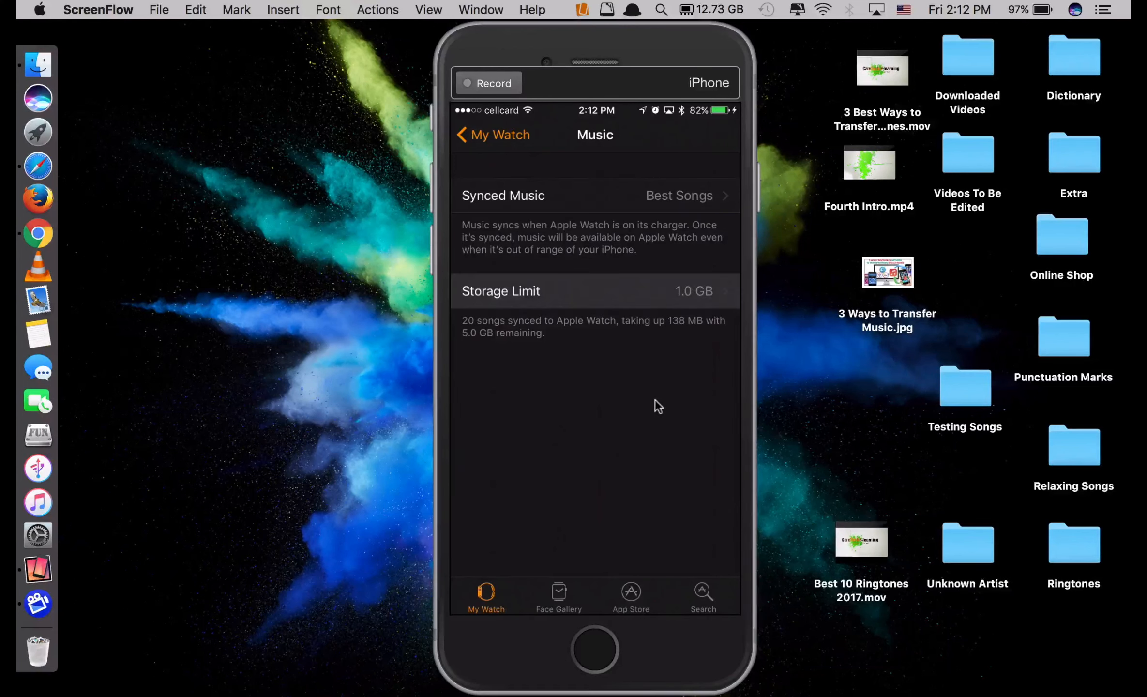
- Limit the watch's synced music by Songs, with 125 songs selected
{"action": "left_click", "coordinate": [594, 291]}
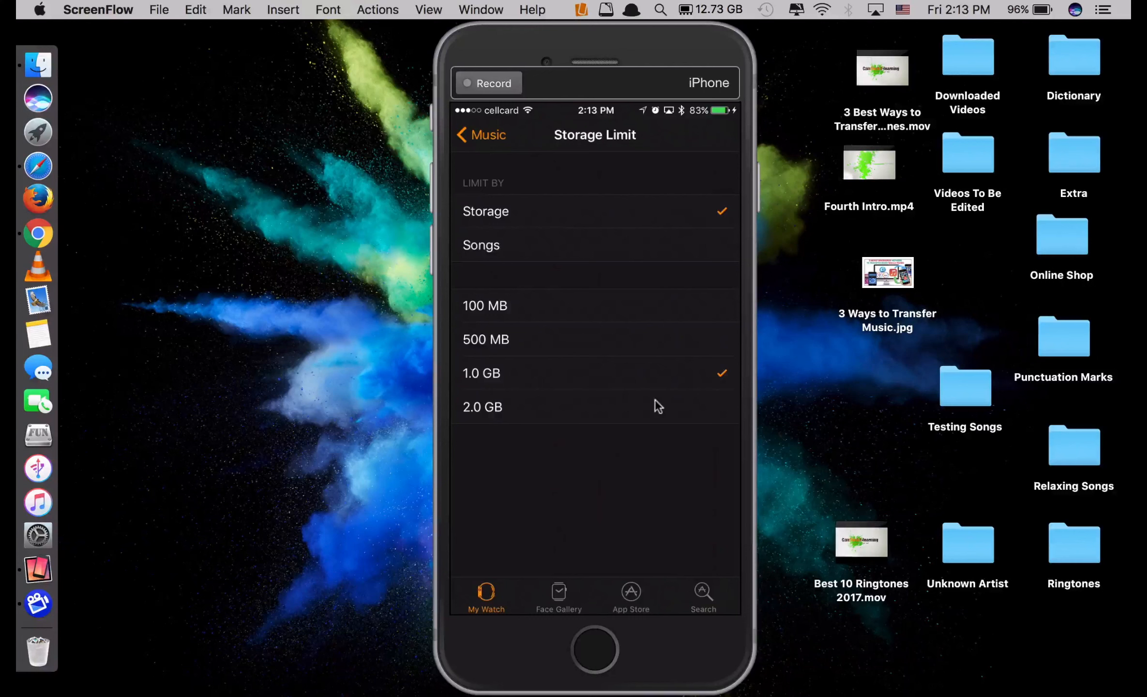
{"action": "left_click", "coordinate": [481, 245]}
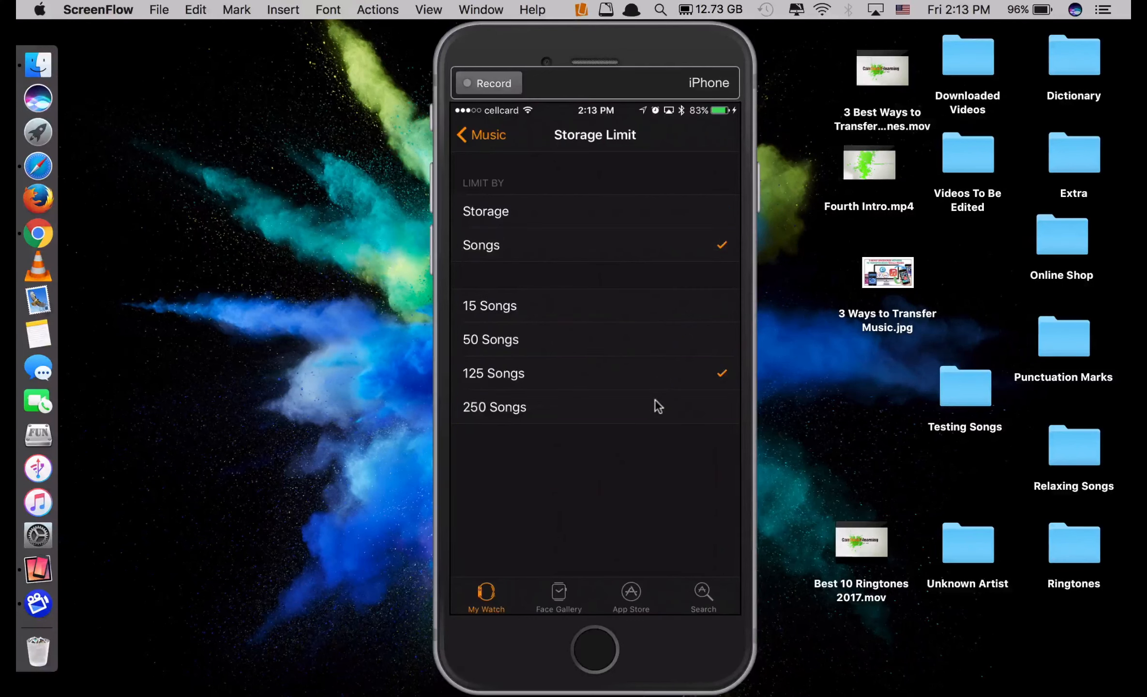